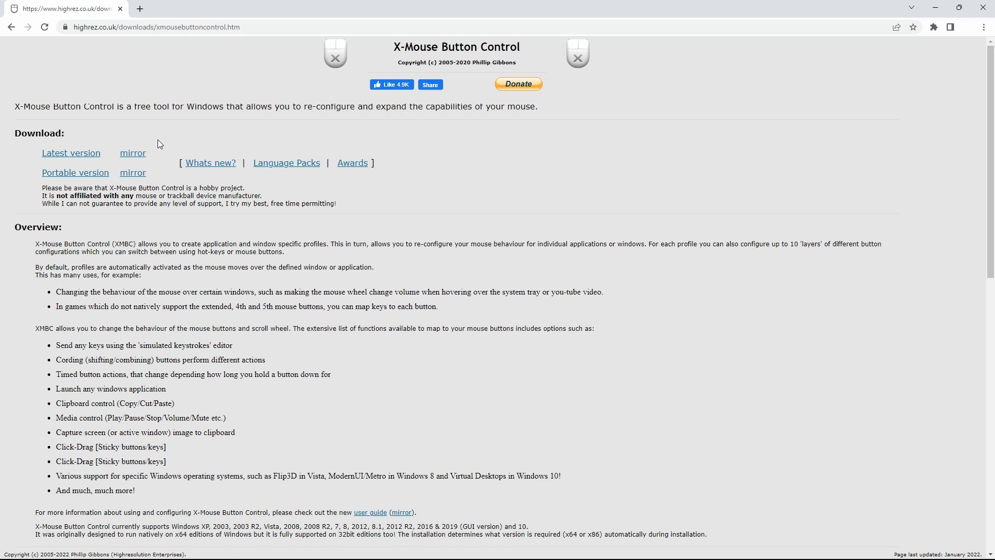
pyautogui.moveTo(71, 153)
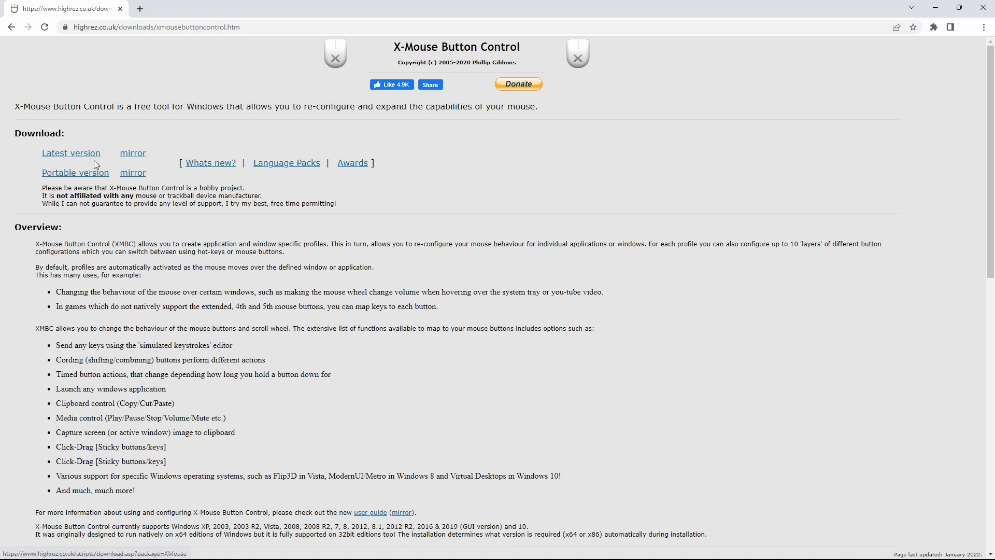
pyautogui.moveTo(125, 137)
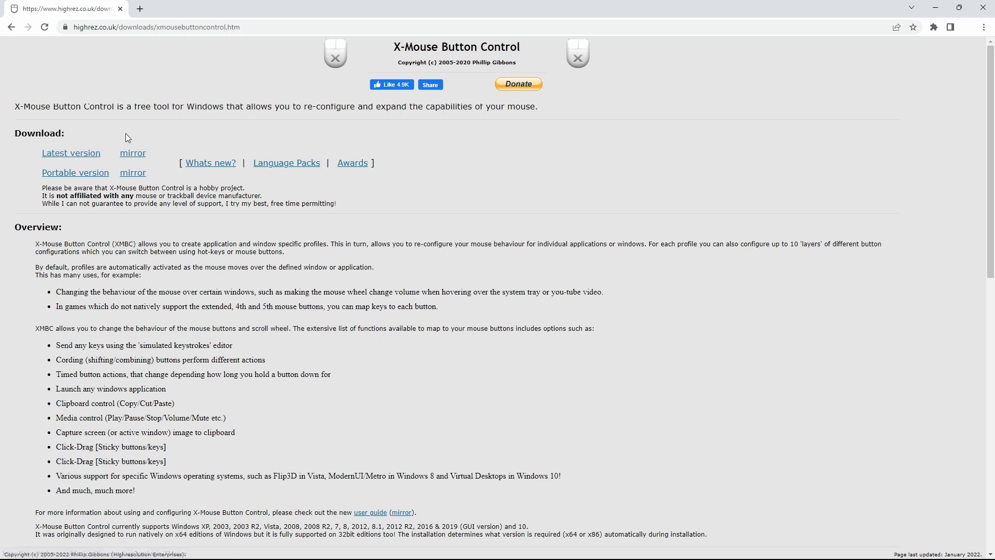
# Search Resolve's keyboard shortcuts for Split Clip (R), then for 'ripple' commands.
pyautogui.click(156, 26)
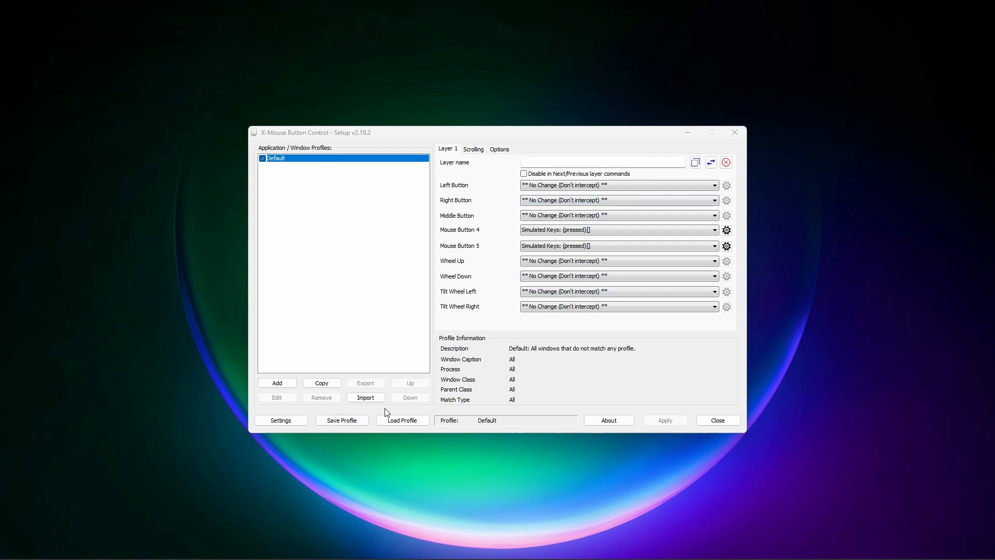
pyautogui.moveTo(444, 231)
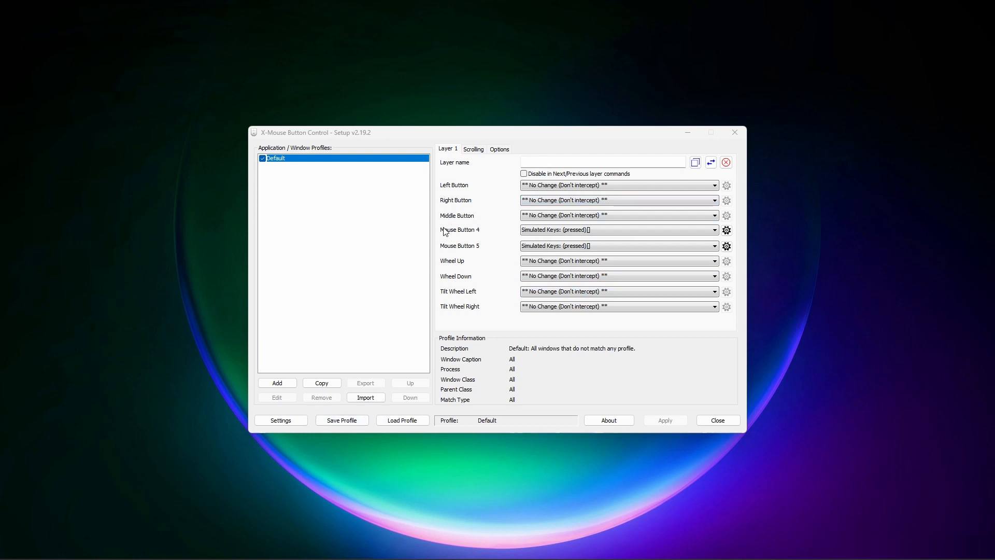
pyautogui.moveTo(475, 254)
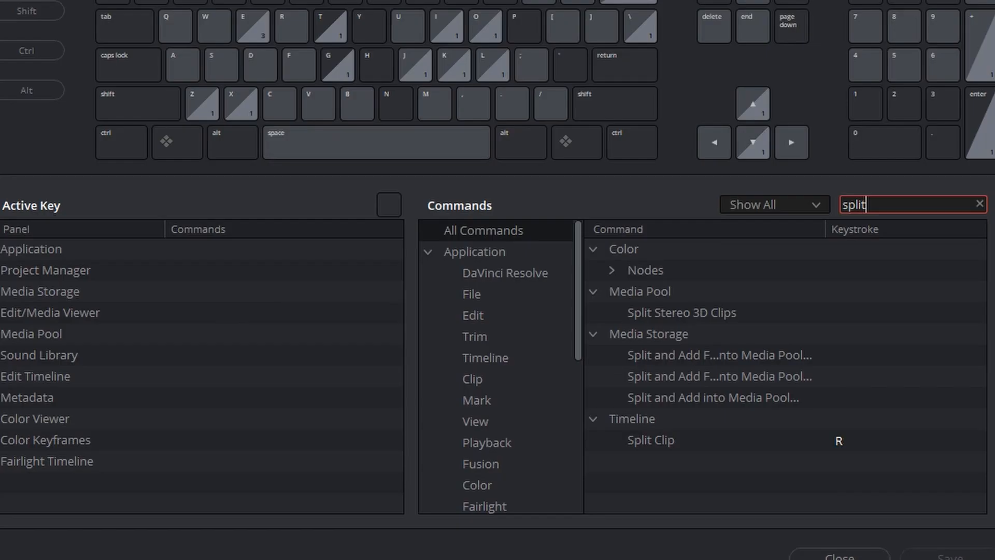
pyautogui.write('ripple')
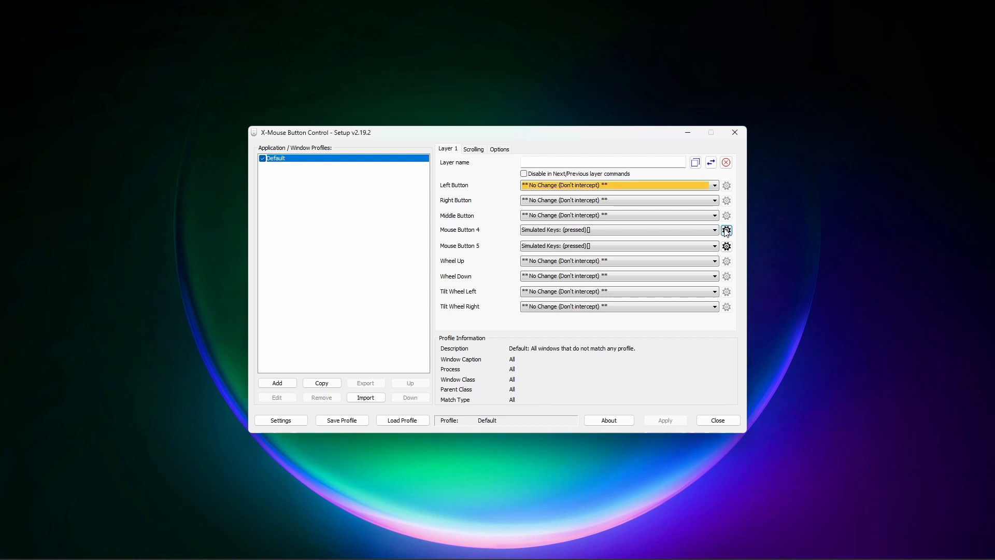
# Map mouse button 4 to 'r' and button 5 to 'e', and apply.
pyautogui.click(726, 229)
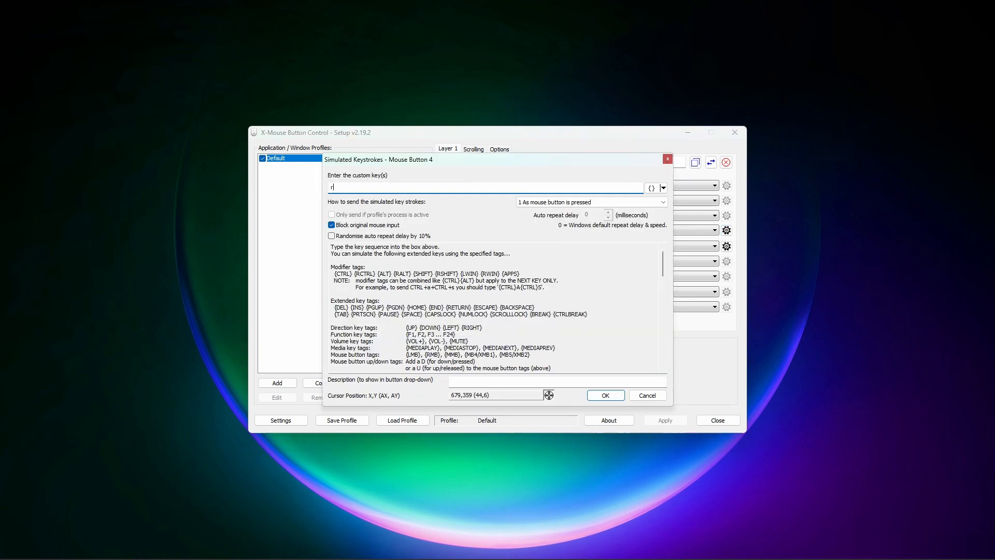
pyautogui.click(604, 395)
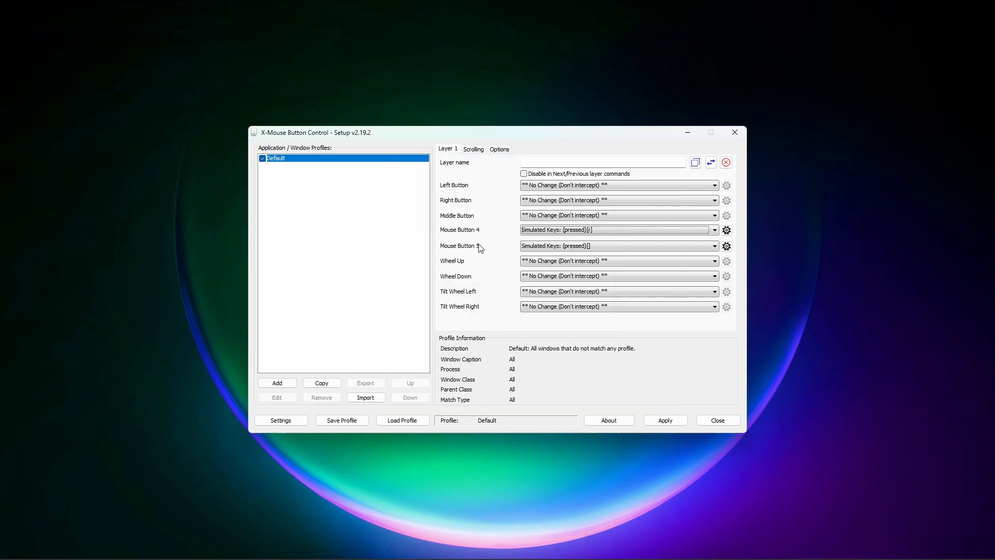
pyautogui.click(726, 246)
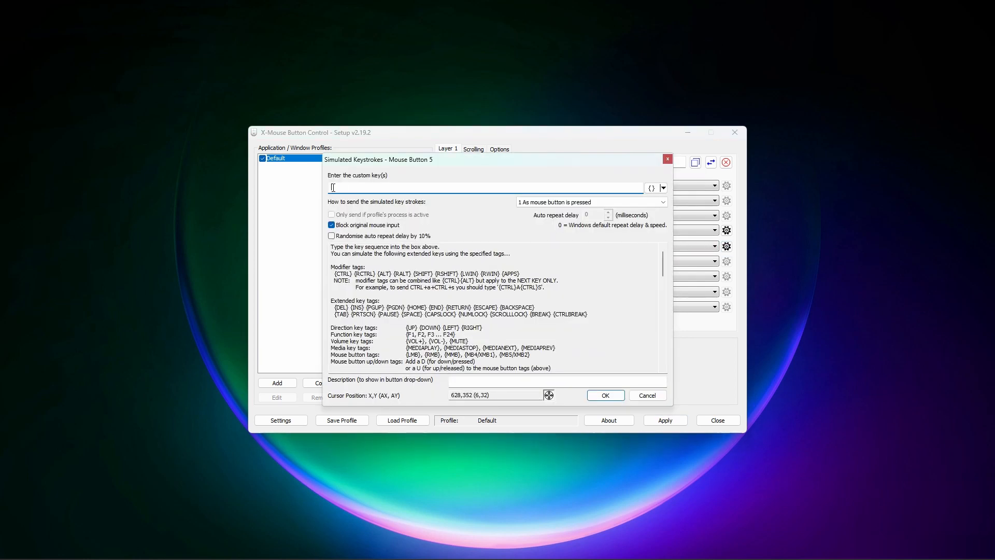
pyautogui.write('e')
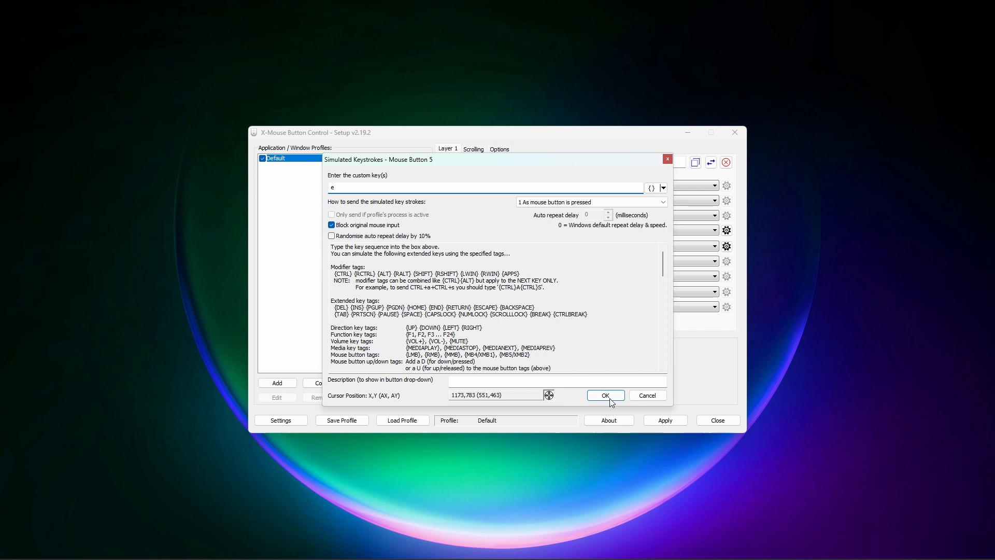
pyautogui.click(604, 395)
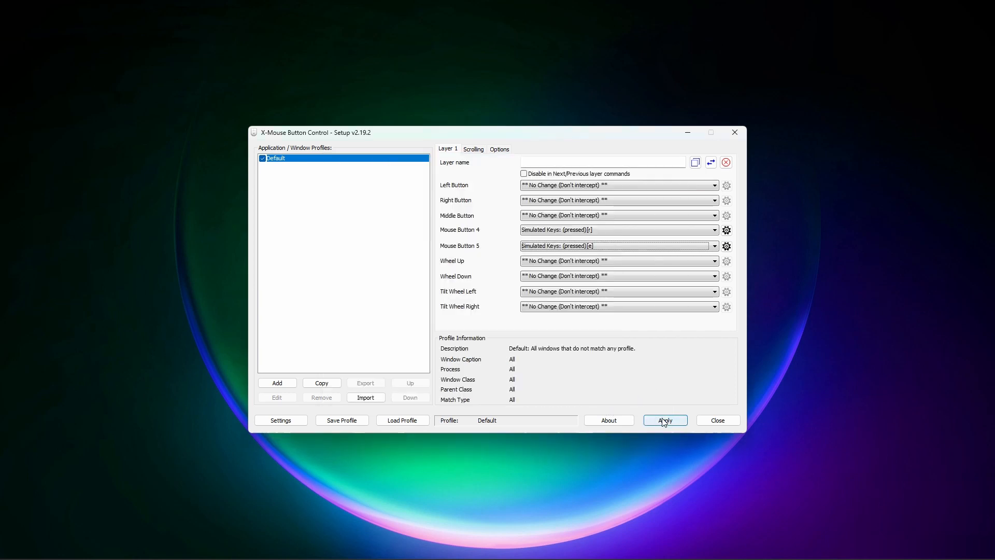
pyautogui.click(664, 419)
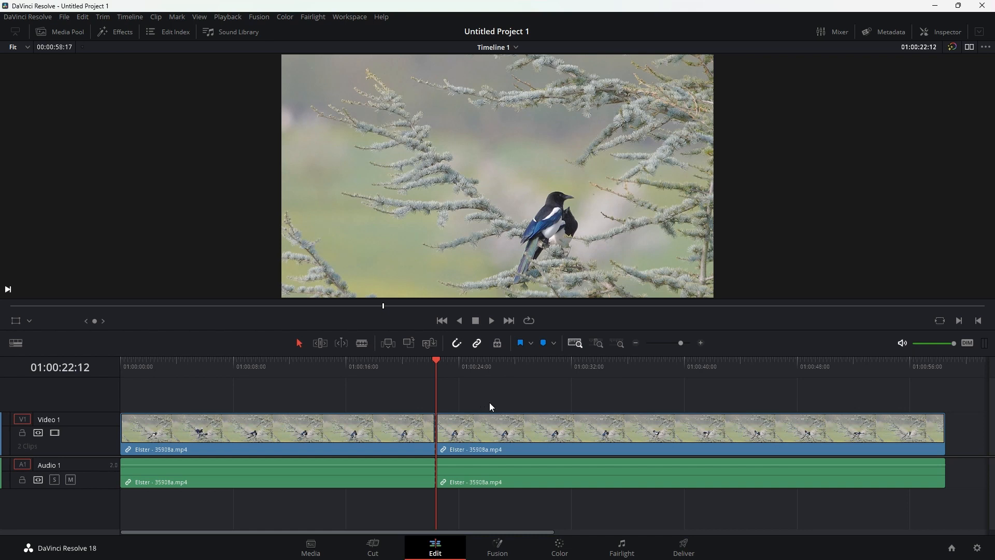
pyautogui.moveTo(63, 38)
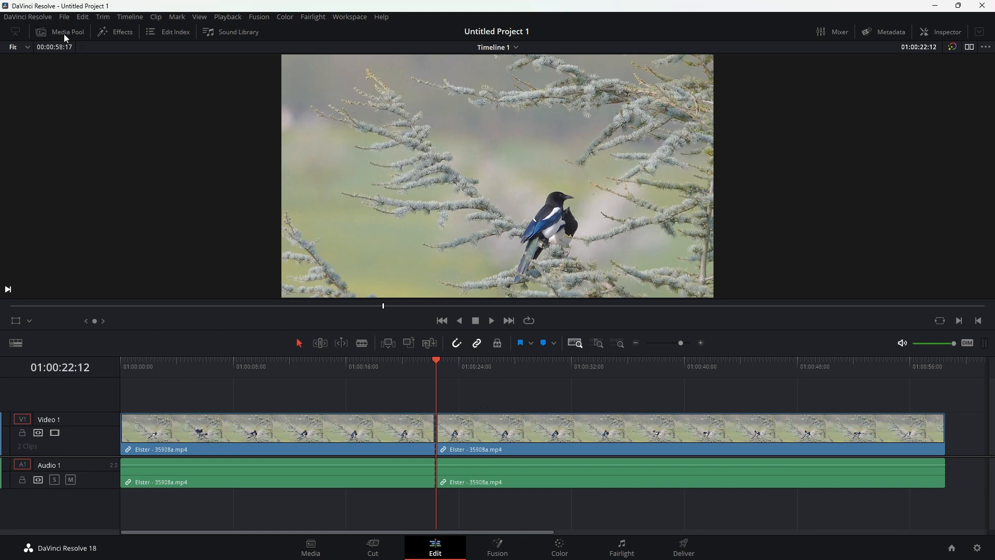
# Open the Media Pool and right-click the Elster clip to view its timeline-creation shortcut.
pyautogui.click(60, 32)
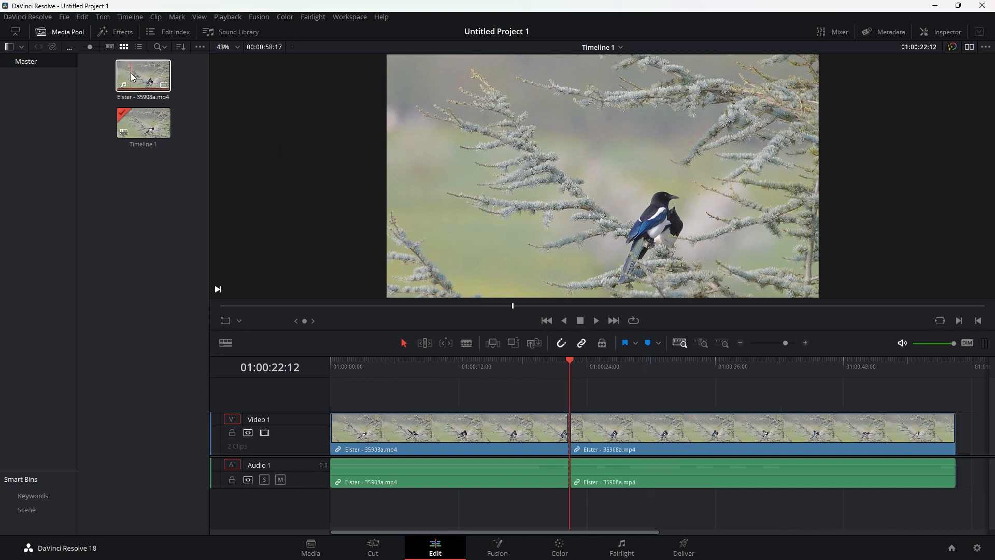
pyautogui.rightClick(143, 75)
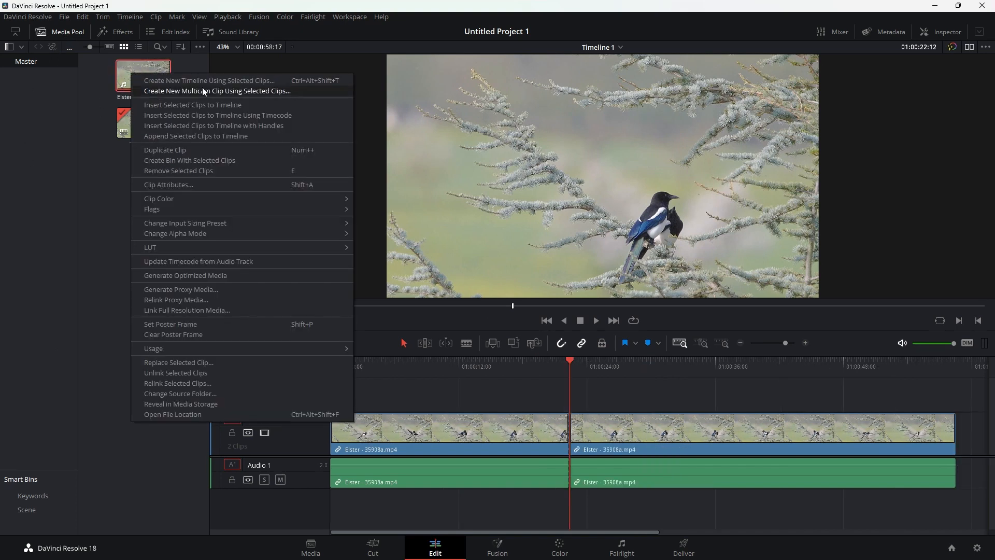
pyautogui.moveTo(209, 80)
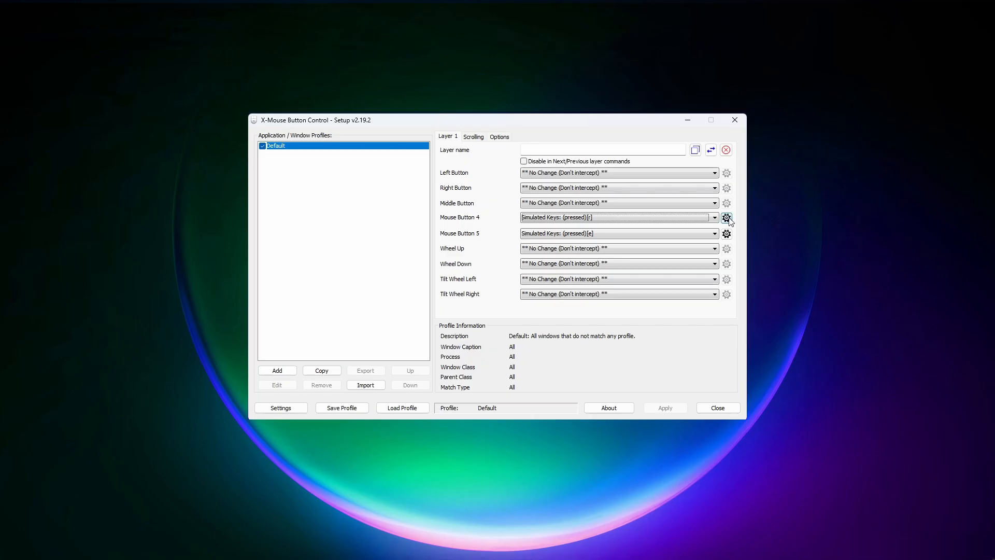
# Replace mouse button 4's keystroke with {CTRL}{ALT}{SHIFT}t using the key tag menu.
pyautogui.click(726, 217)
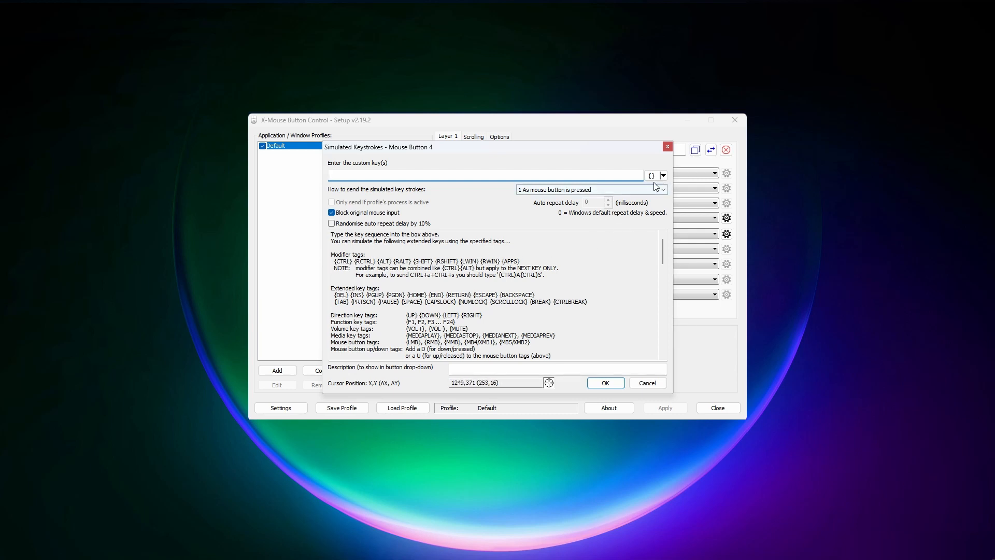
pyautogui.click(663, 175)
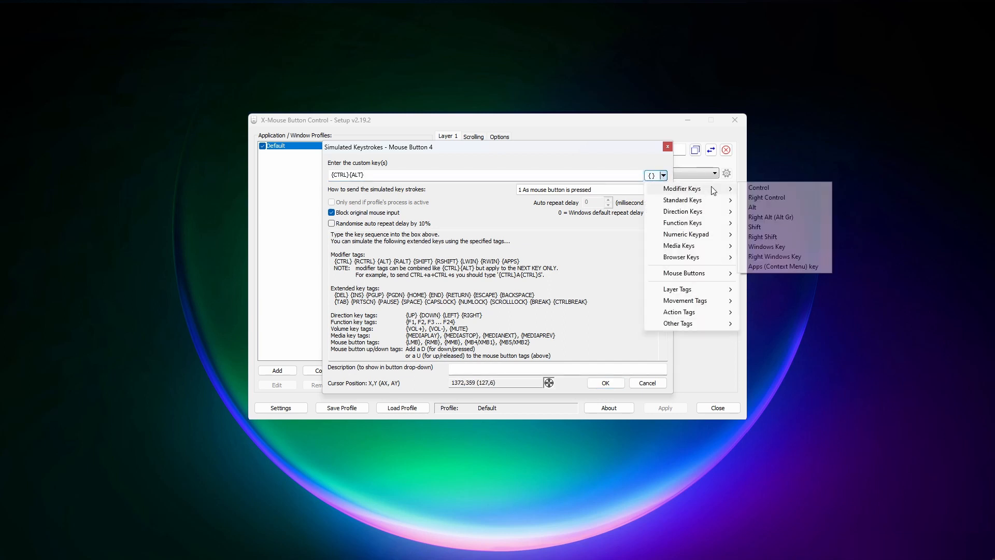
pyautogui.click(754, 226)
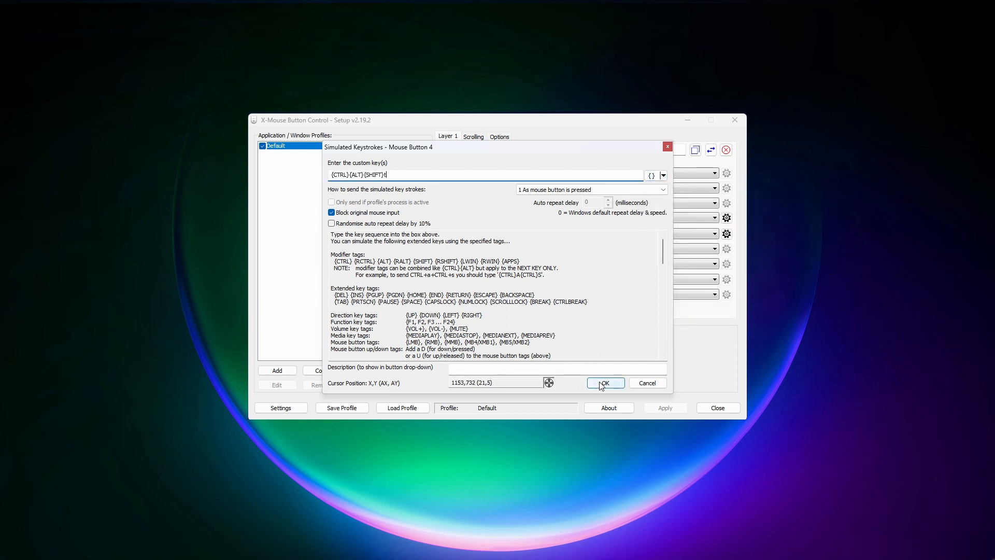